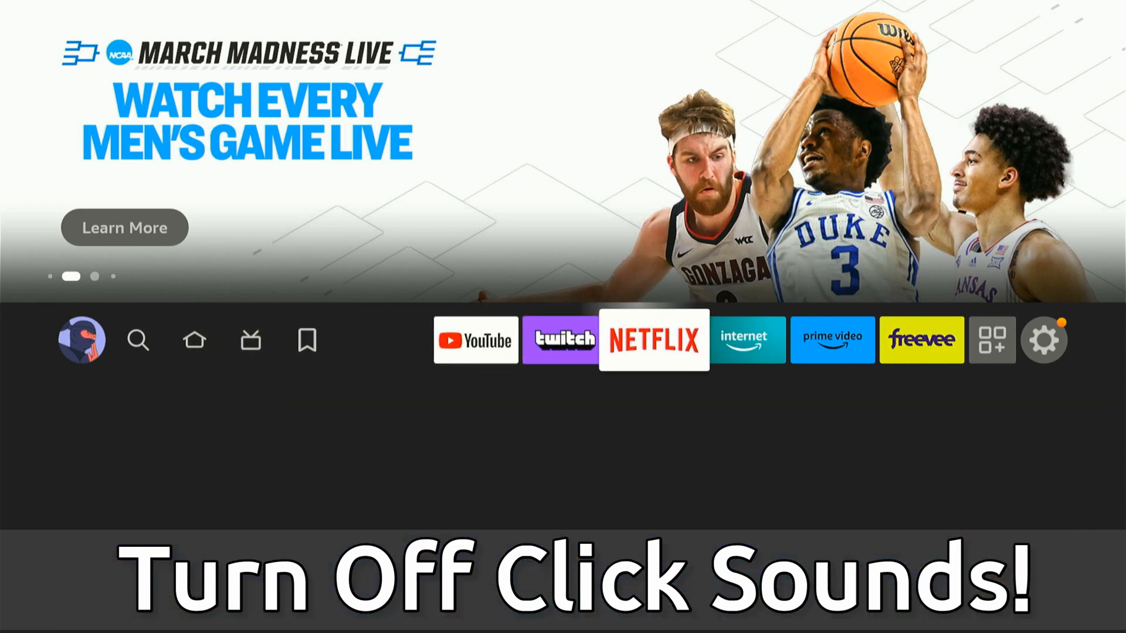
# - Go to Settings, then Display & Sounds, and move down toward Audio
pyautogui.click(1044, 341)
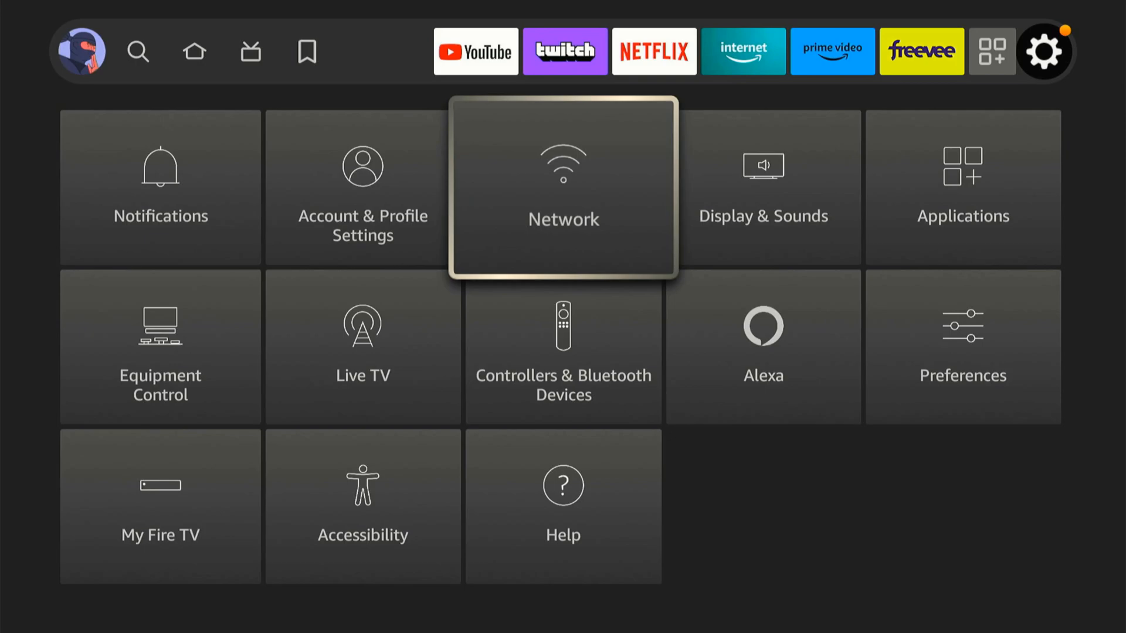
pyautogui.click(762, 202)
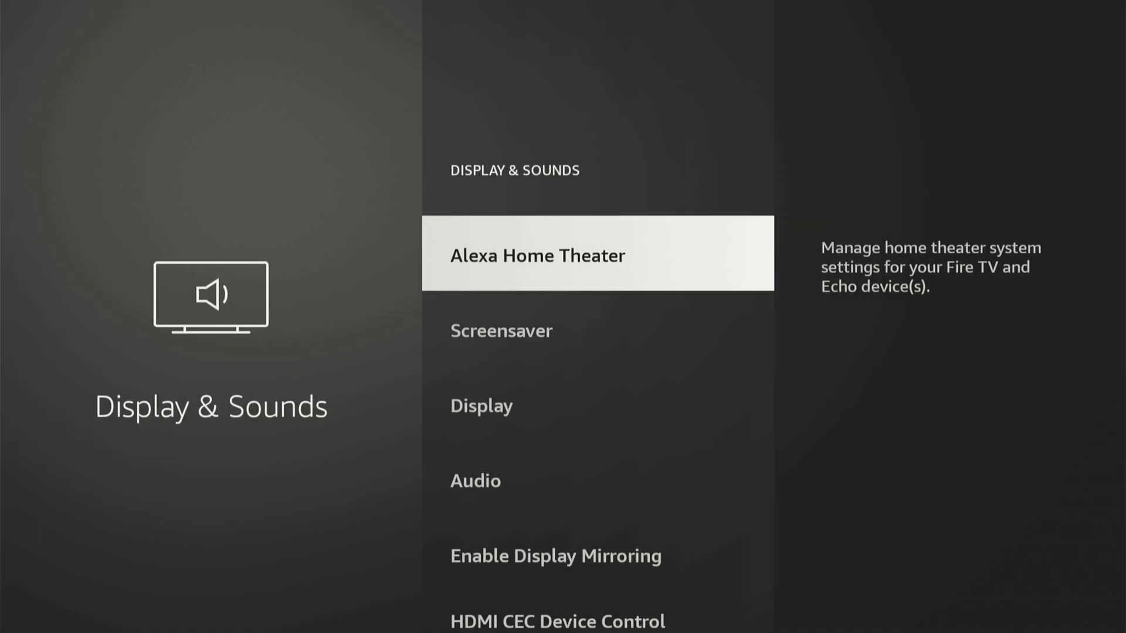
pyautogui.press('Down')
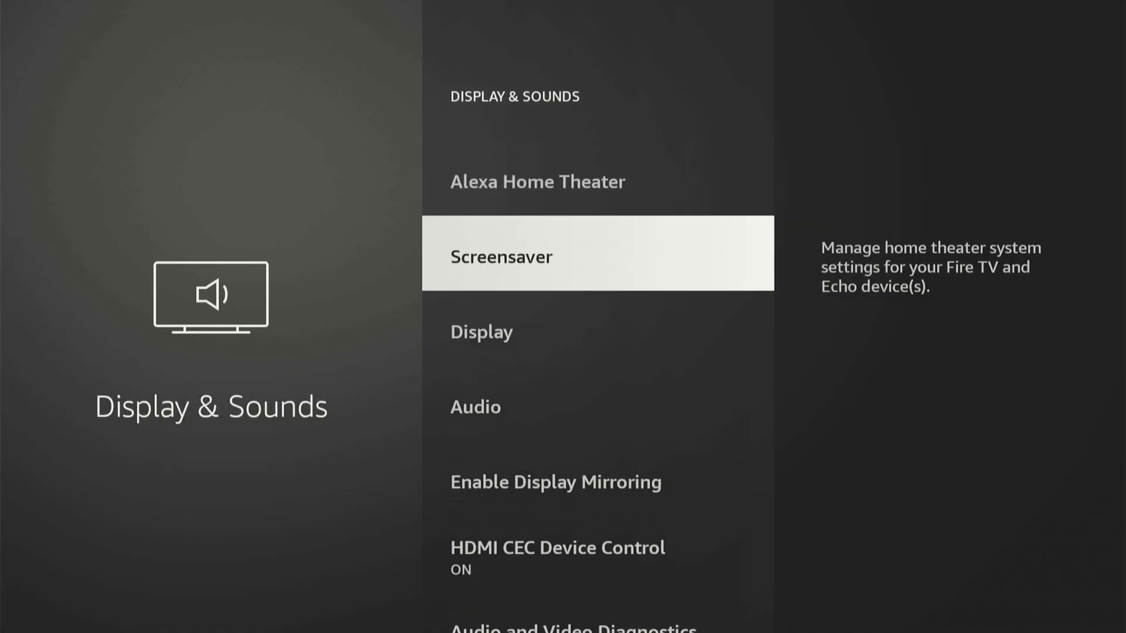